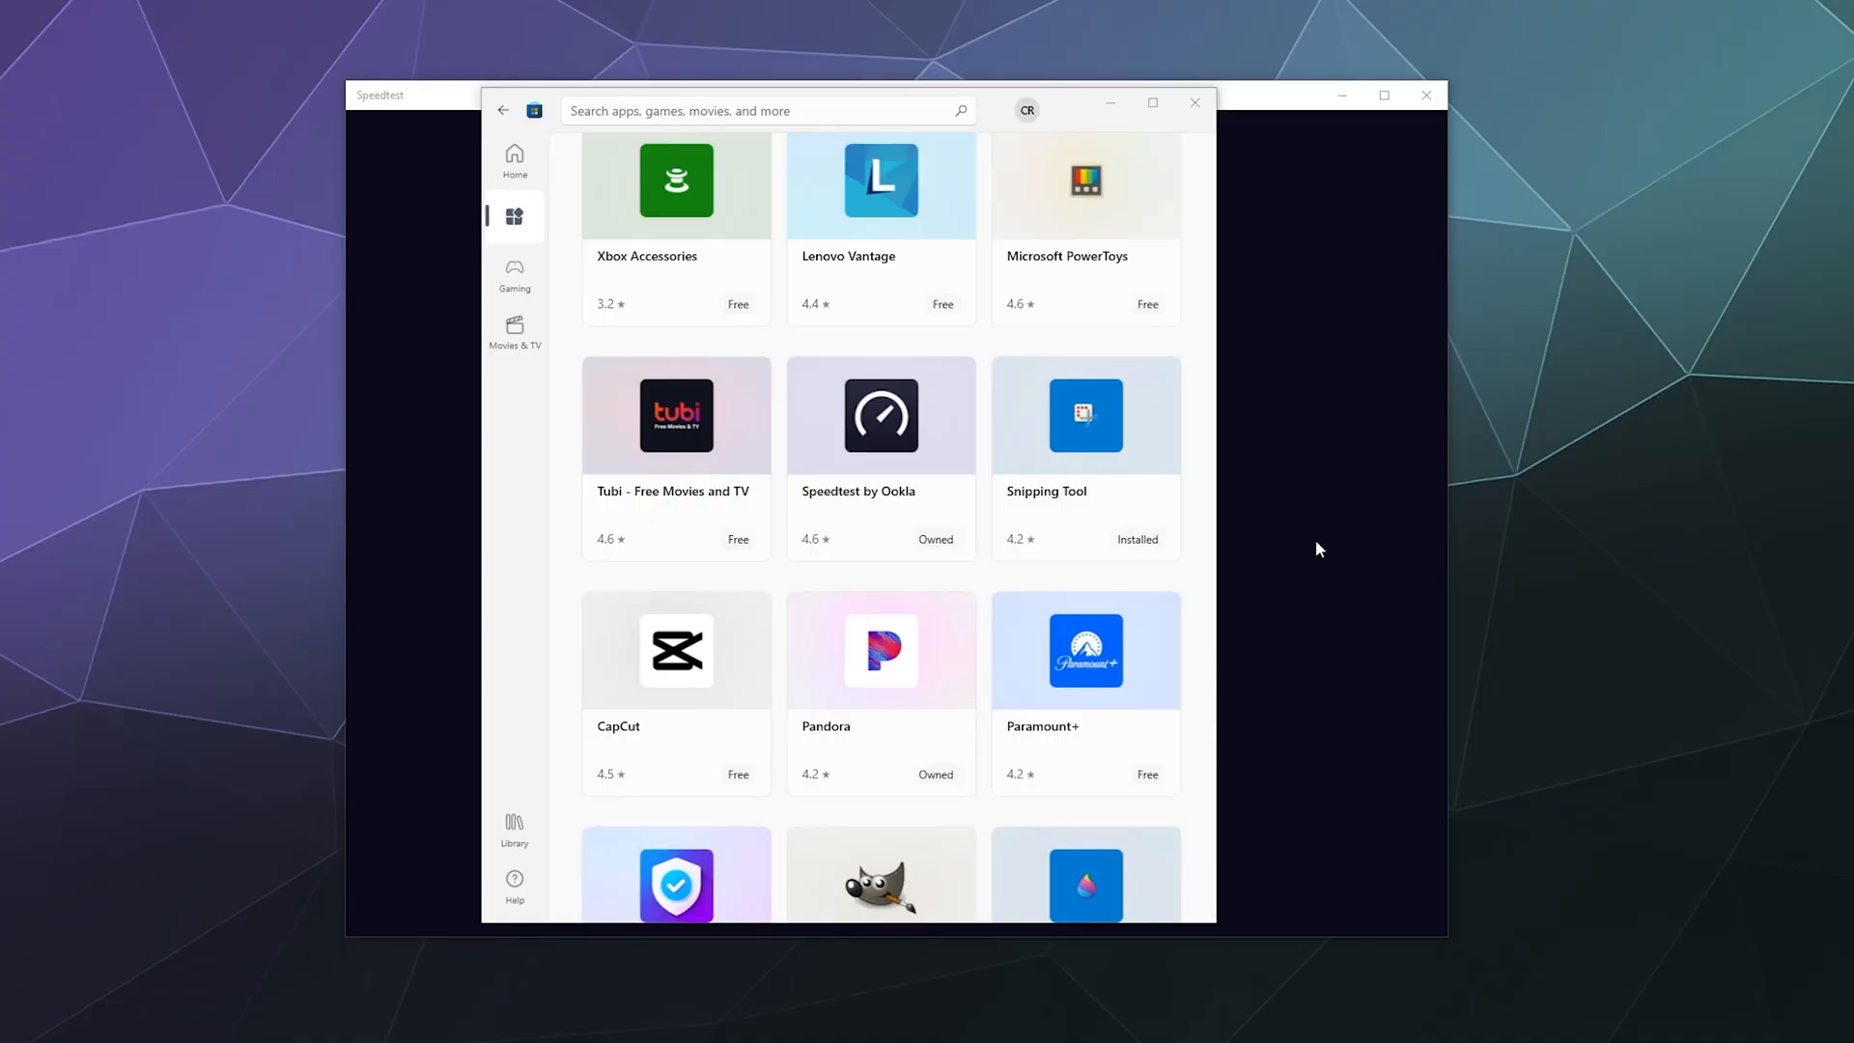
pyautogui.moveTo(1237, 545)
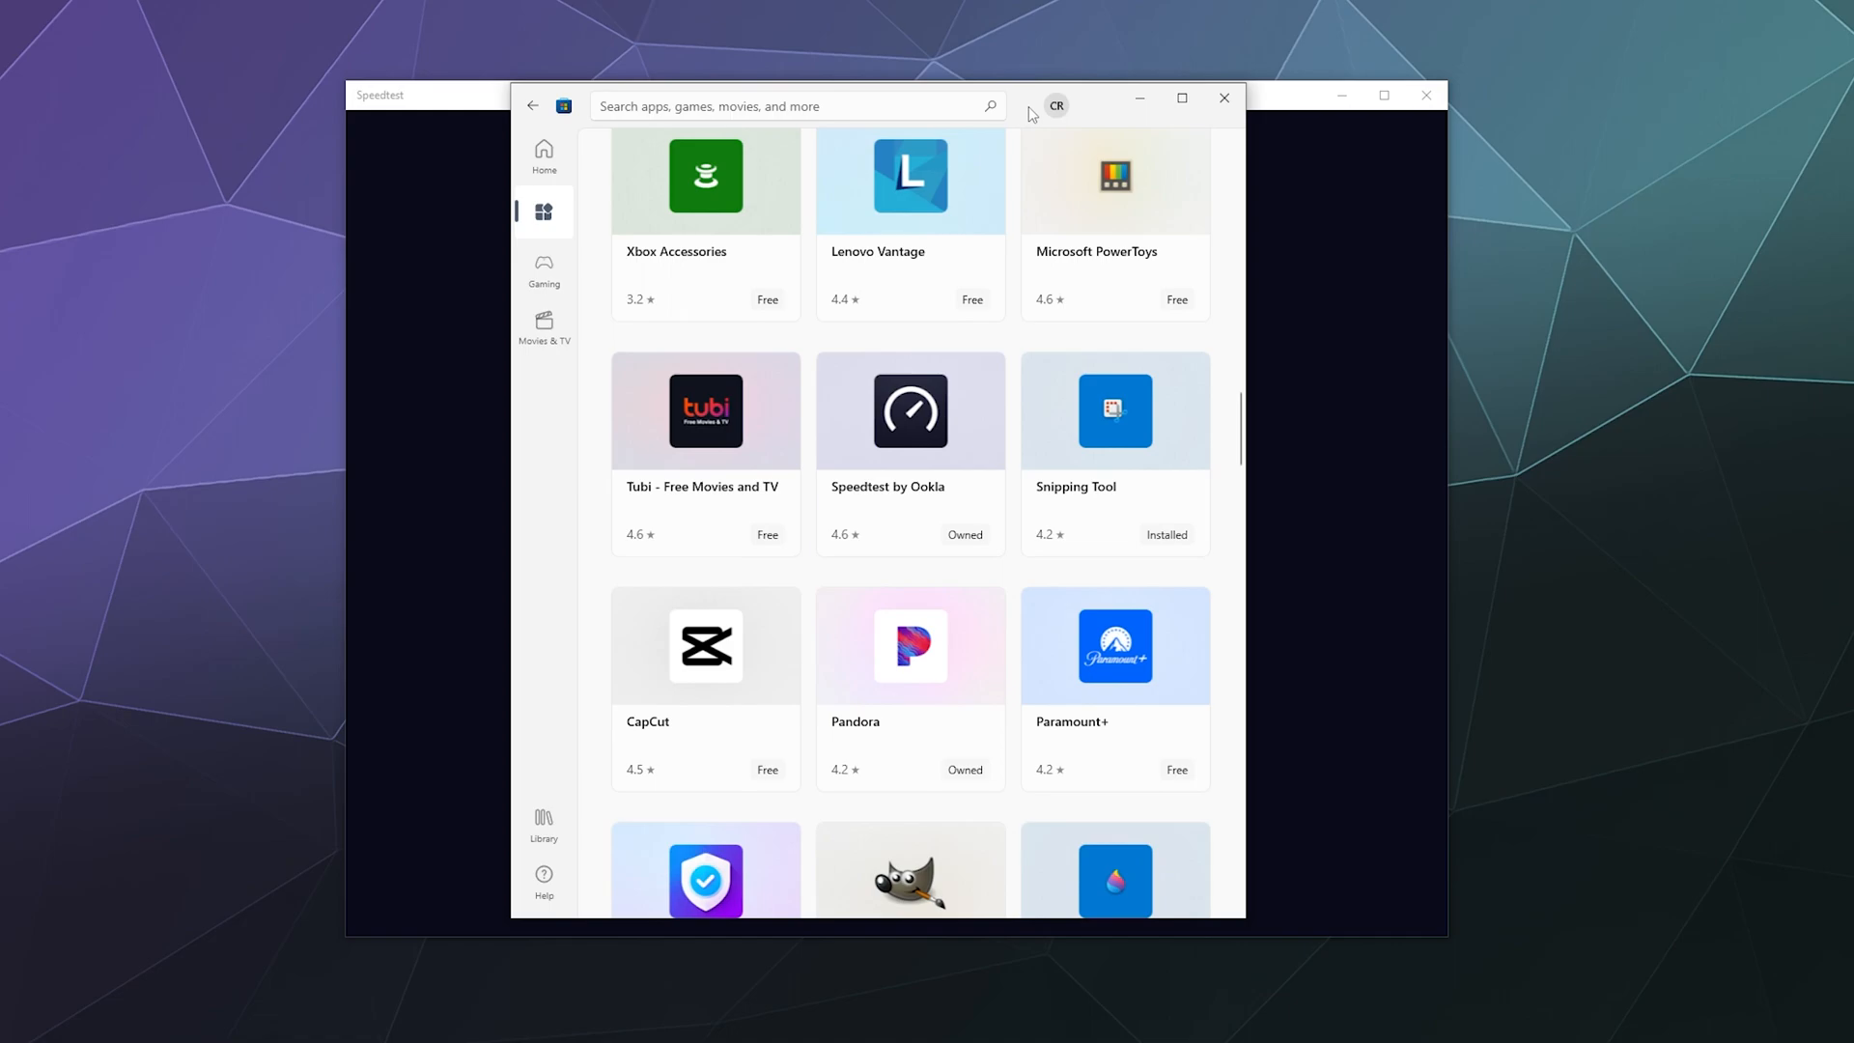
pyautogui.moveTo(923, 502)
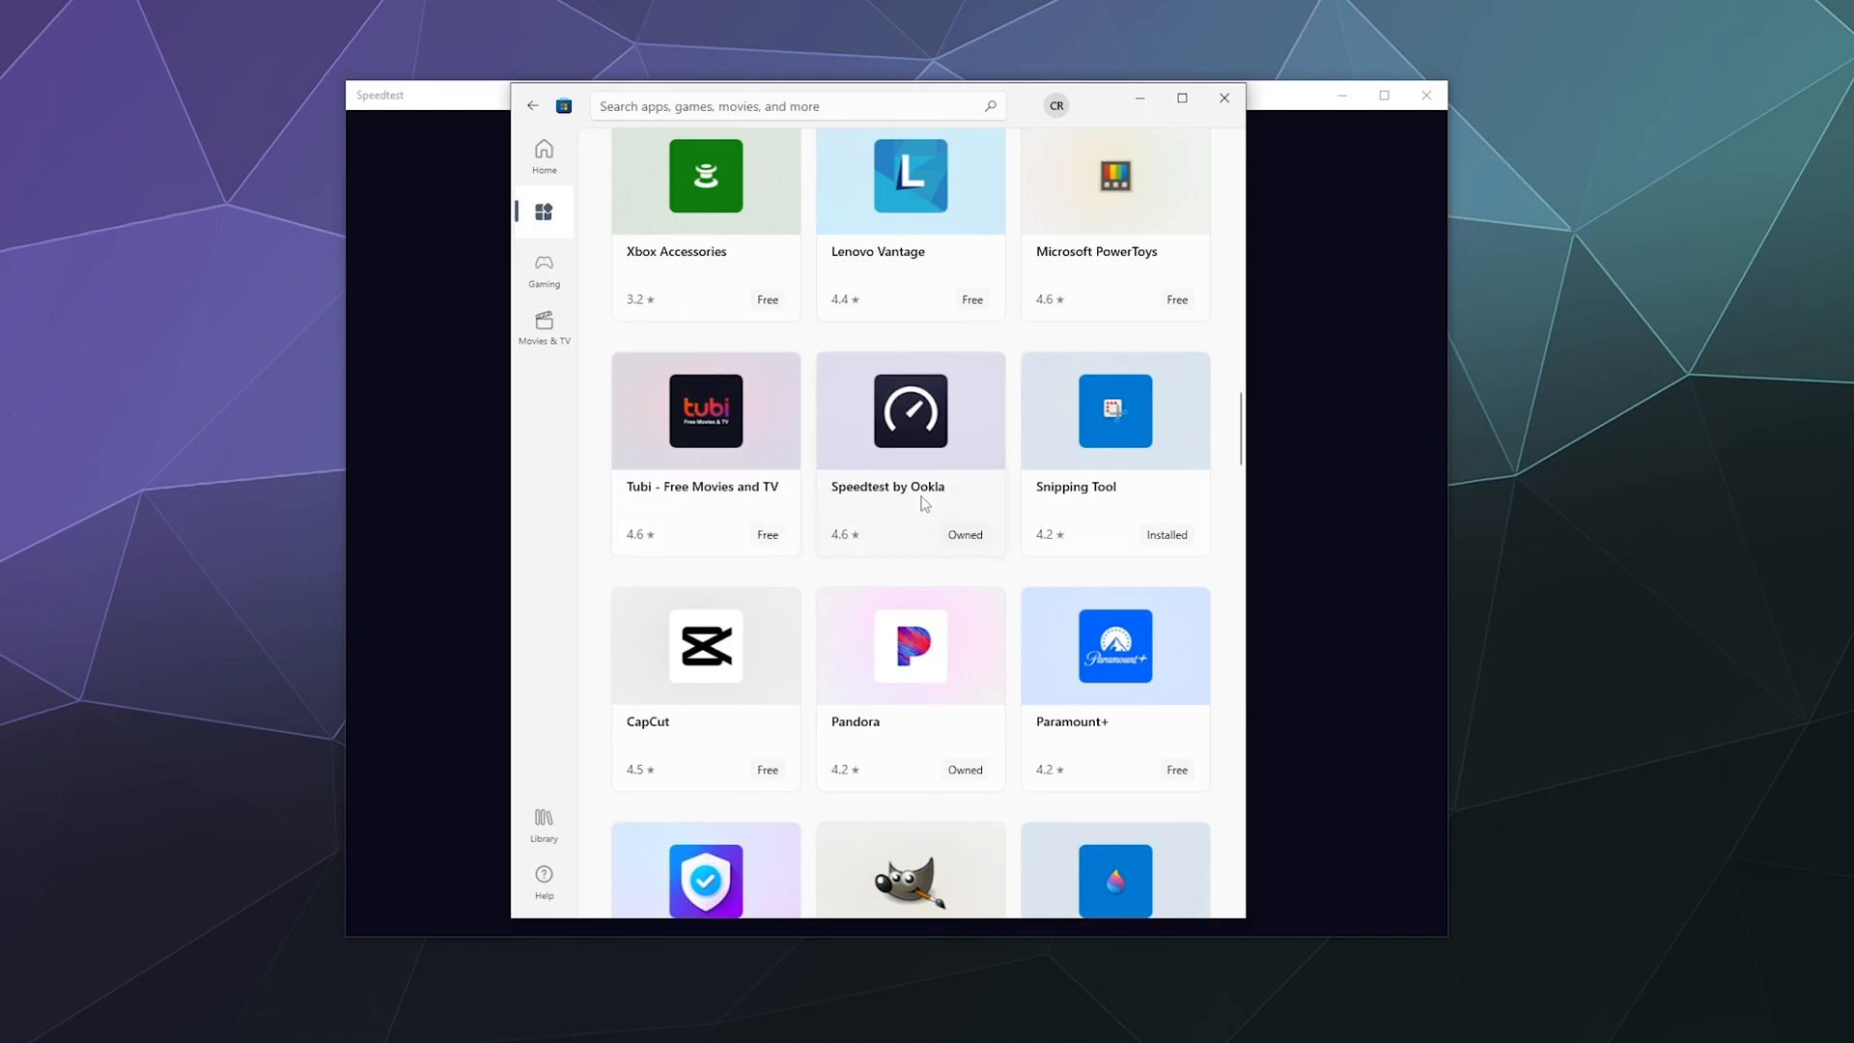
# Step: Select the Speedtest by Ookla tile to reach its product page
pyautogui.click(909, 410)
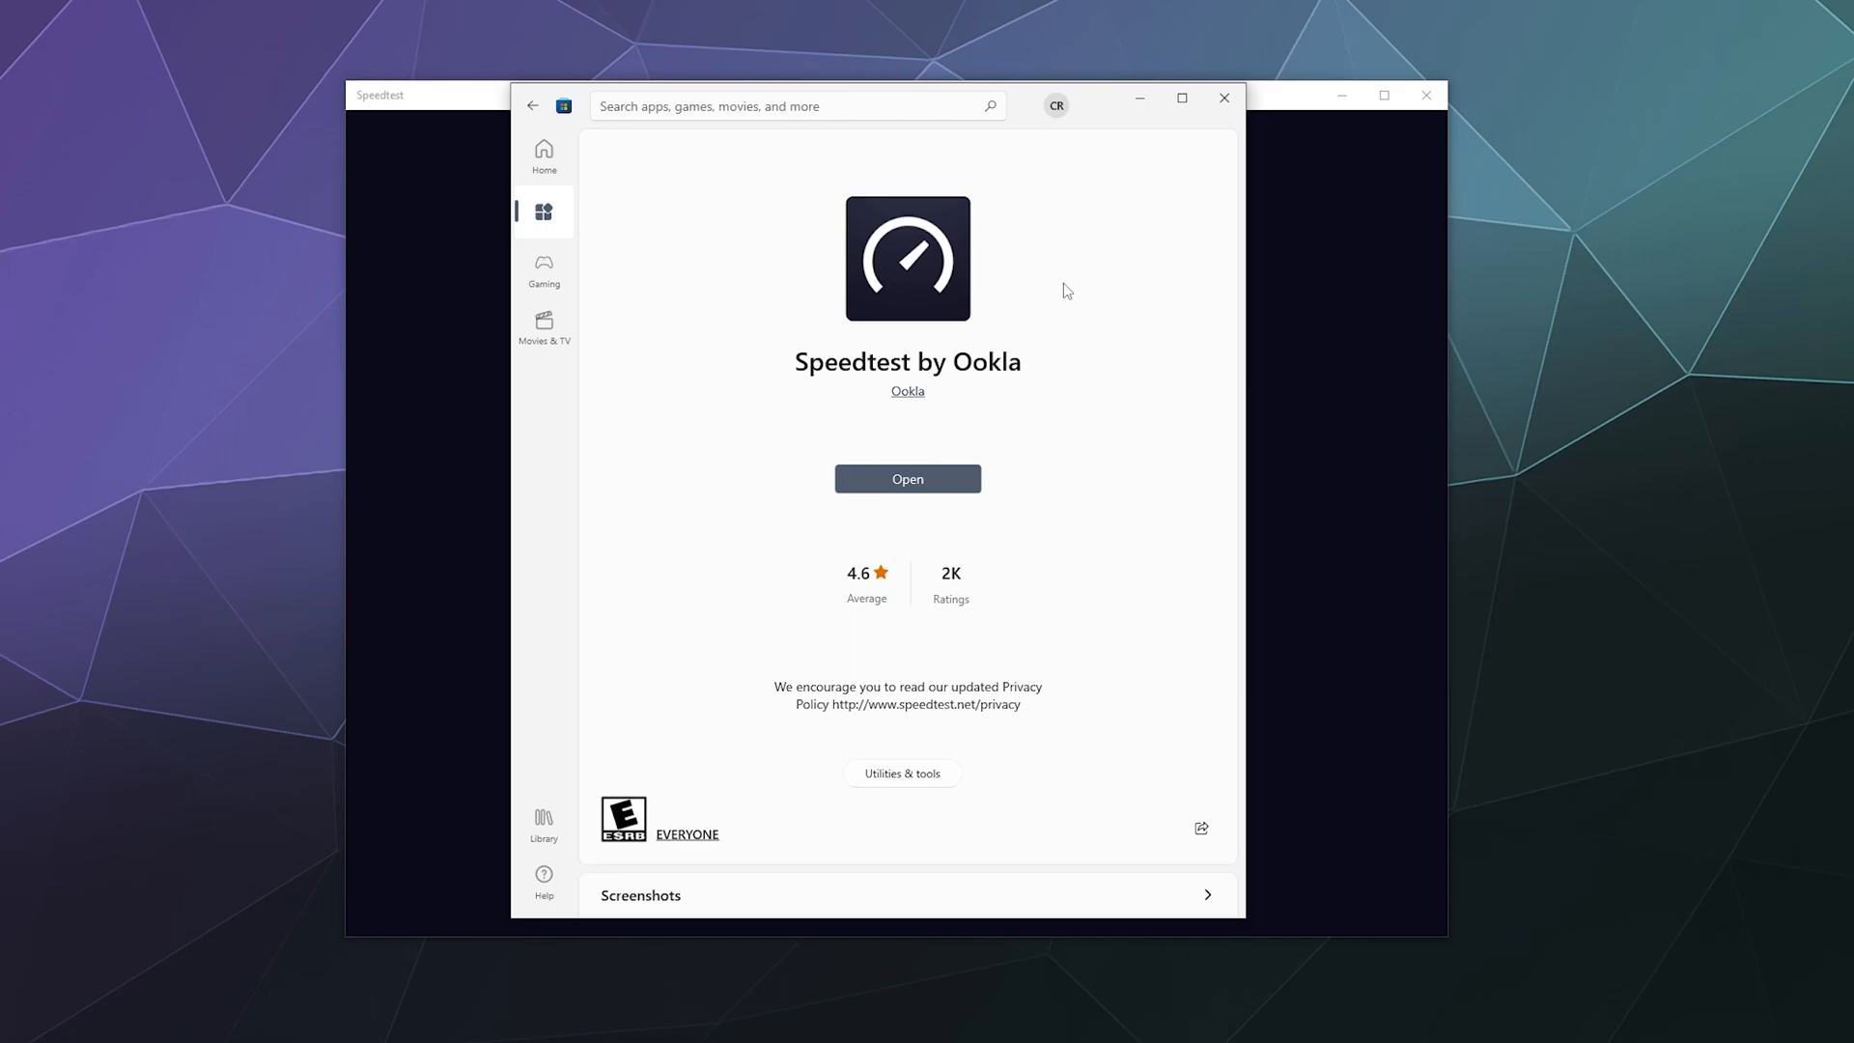
pyautogui.moveTo(1209, 189)
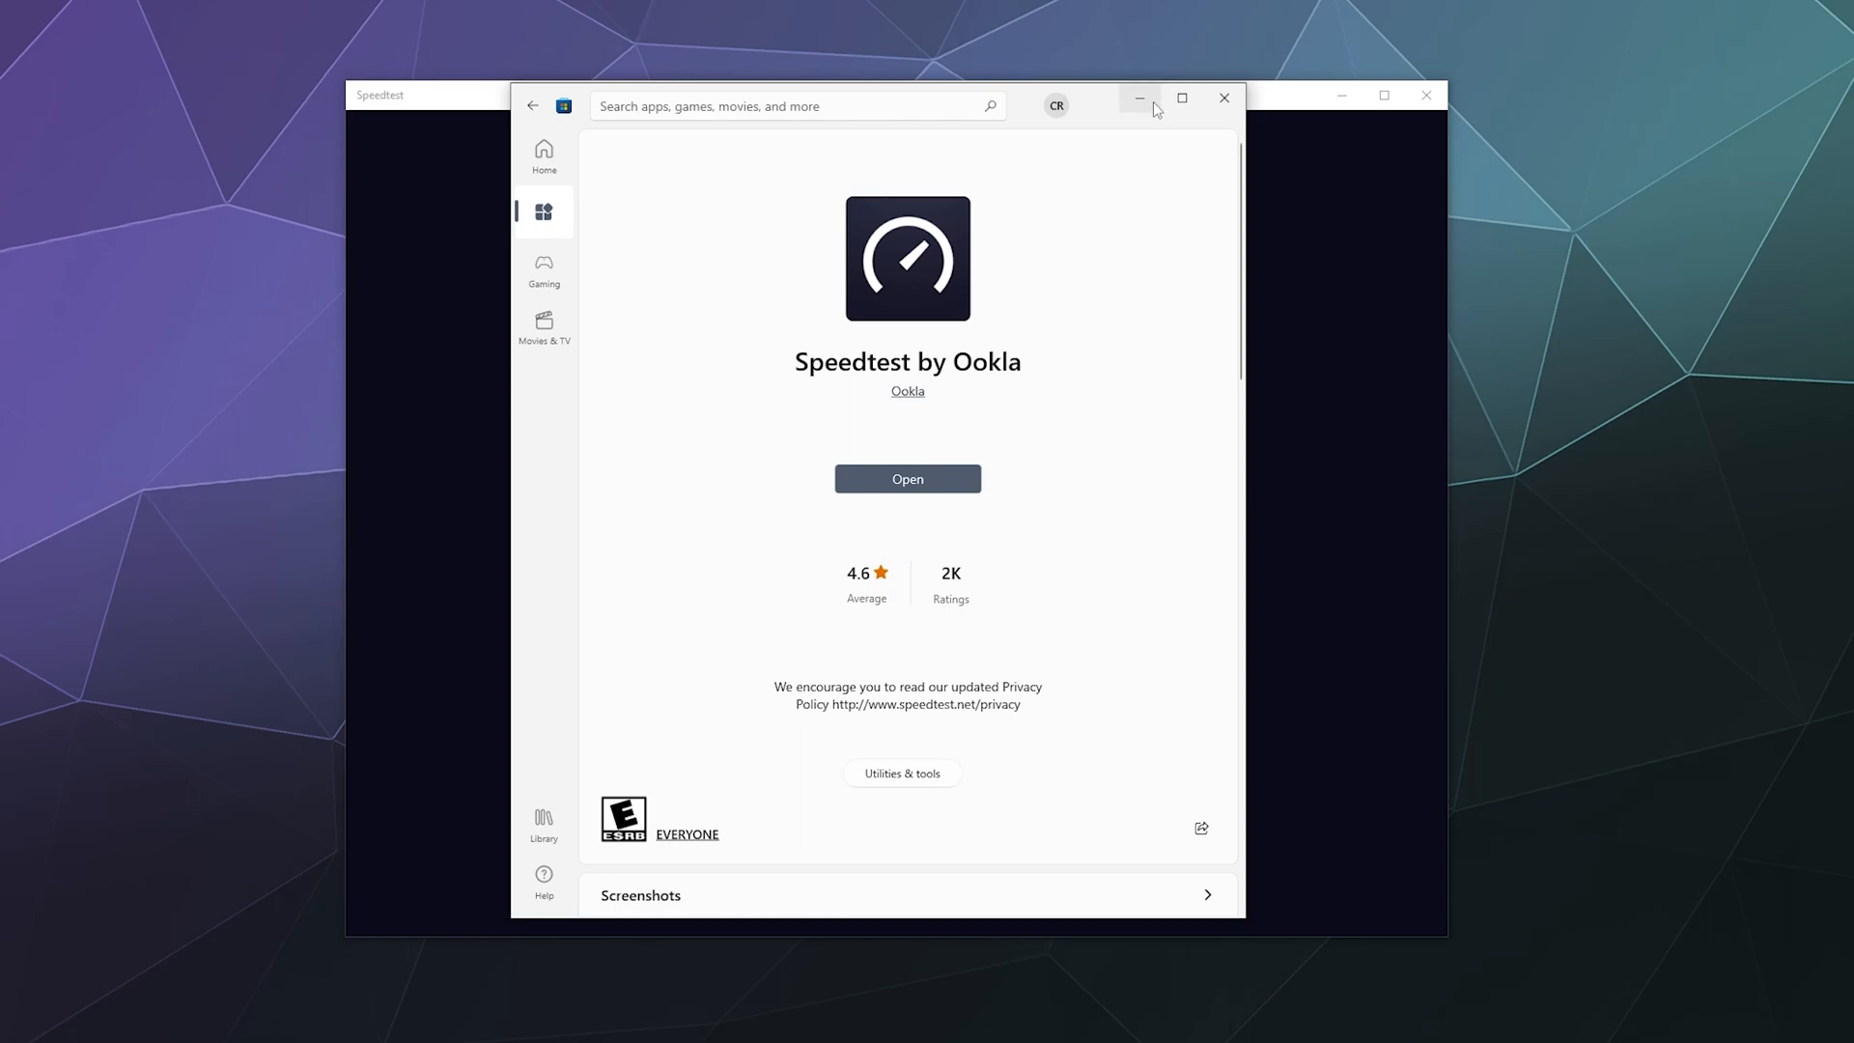
# Step: Launch Speedtest from the Store page and start the test with GO
pyautogui.click(908, 479)
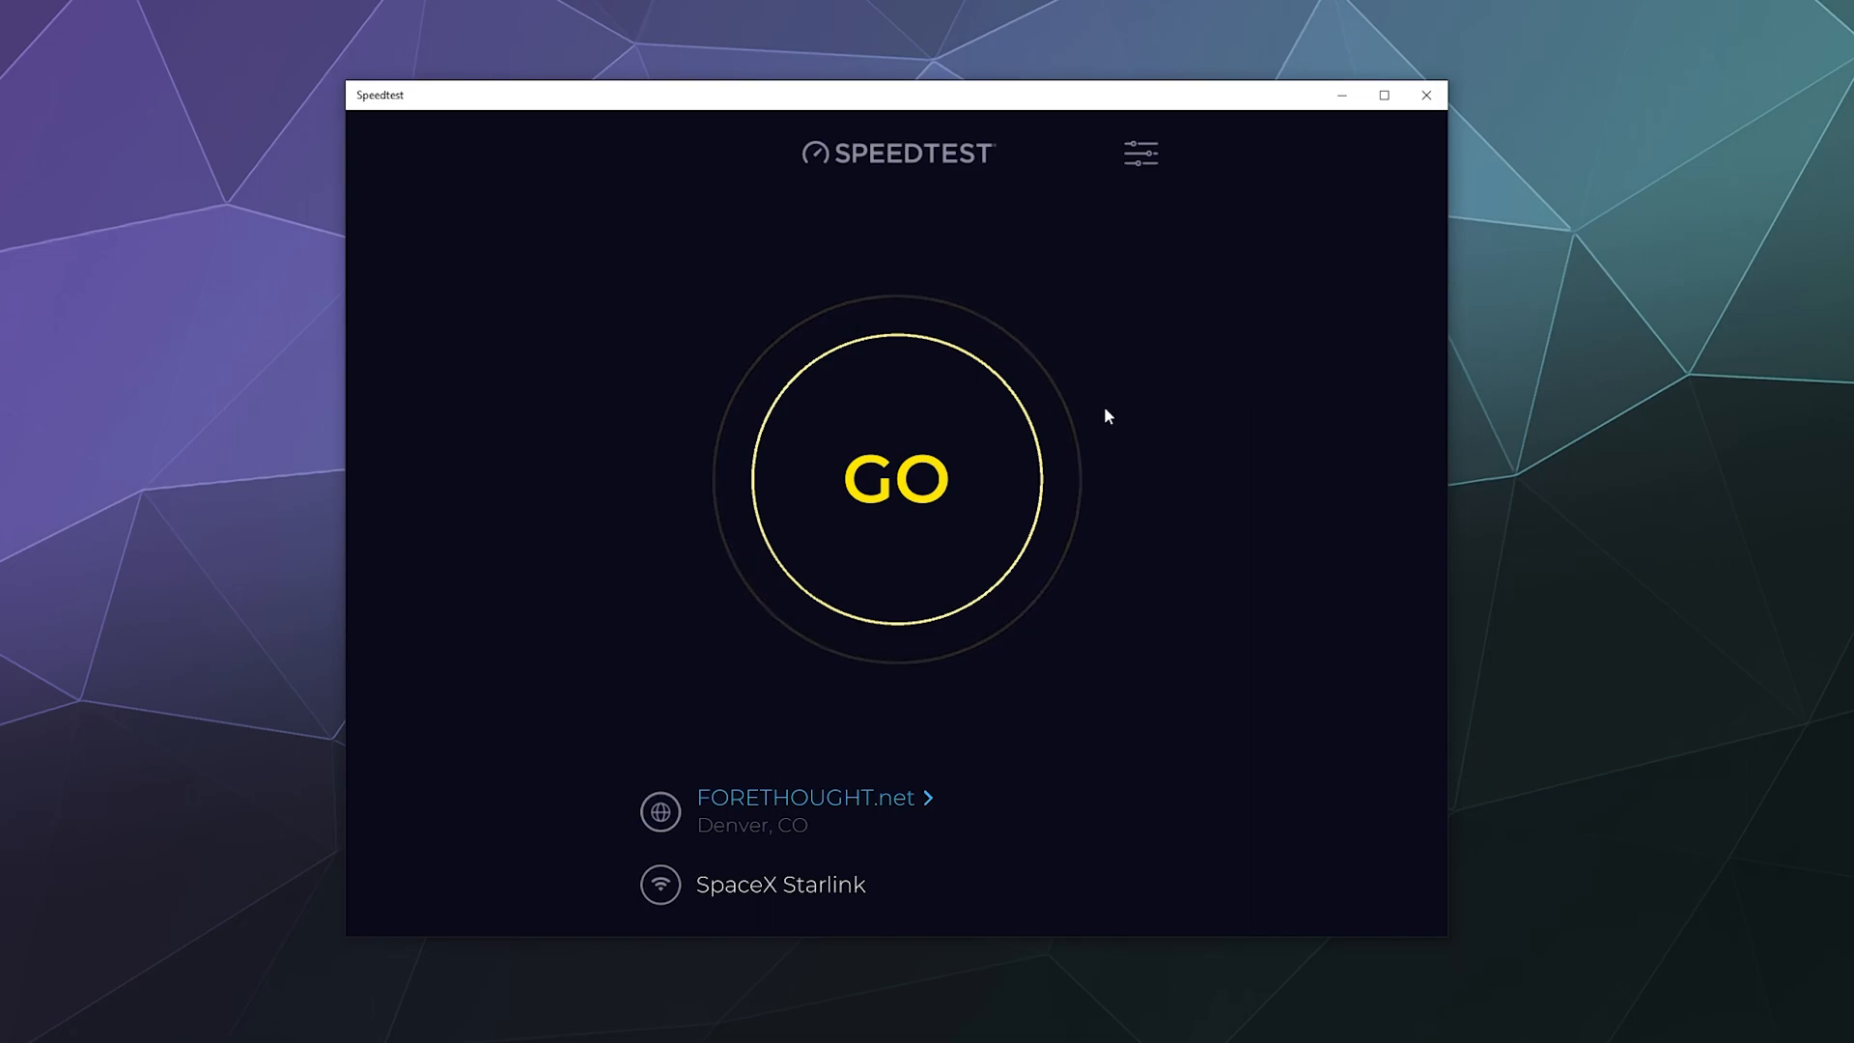
pyautogui.click(894, 477)
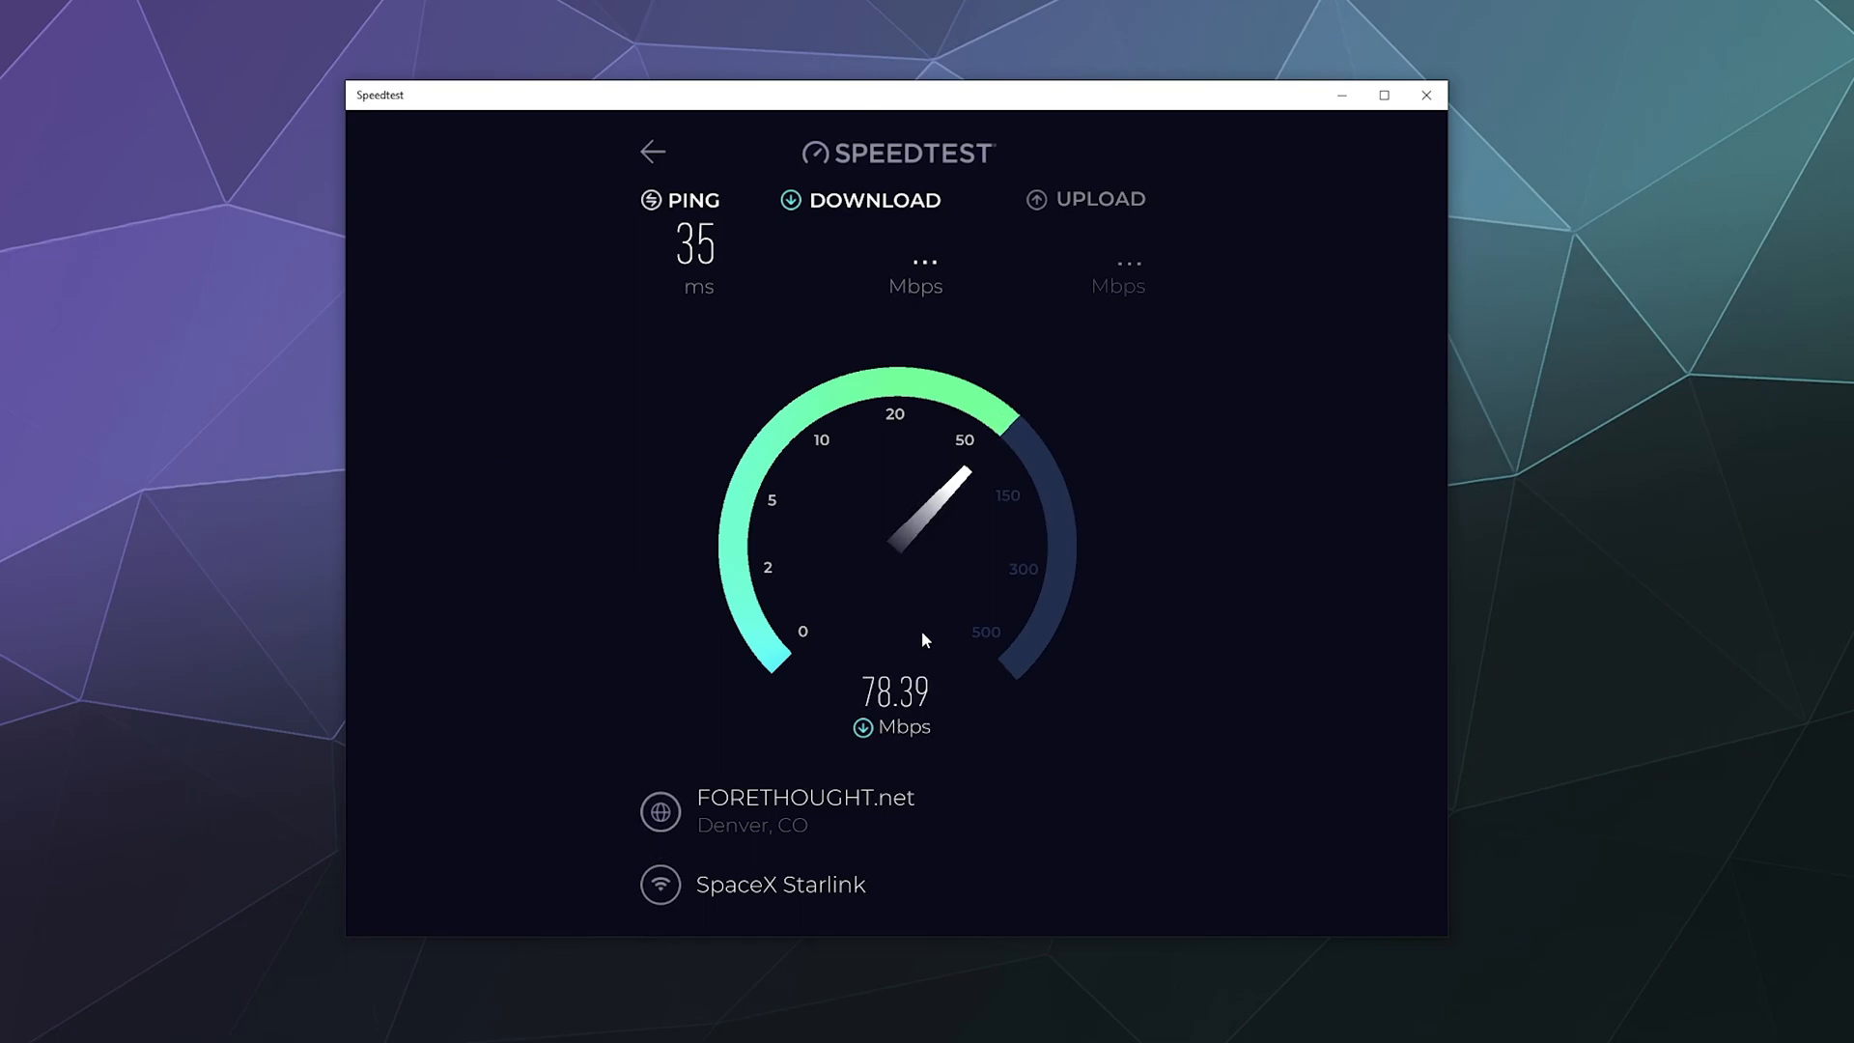
pyautogui.moveTo(612, 392)
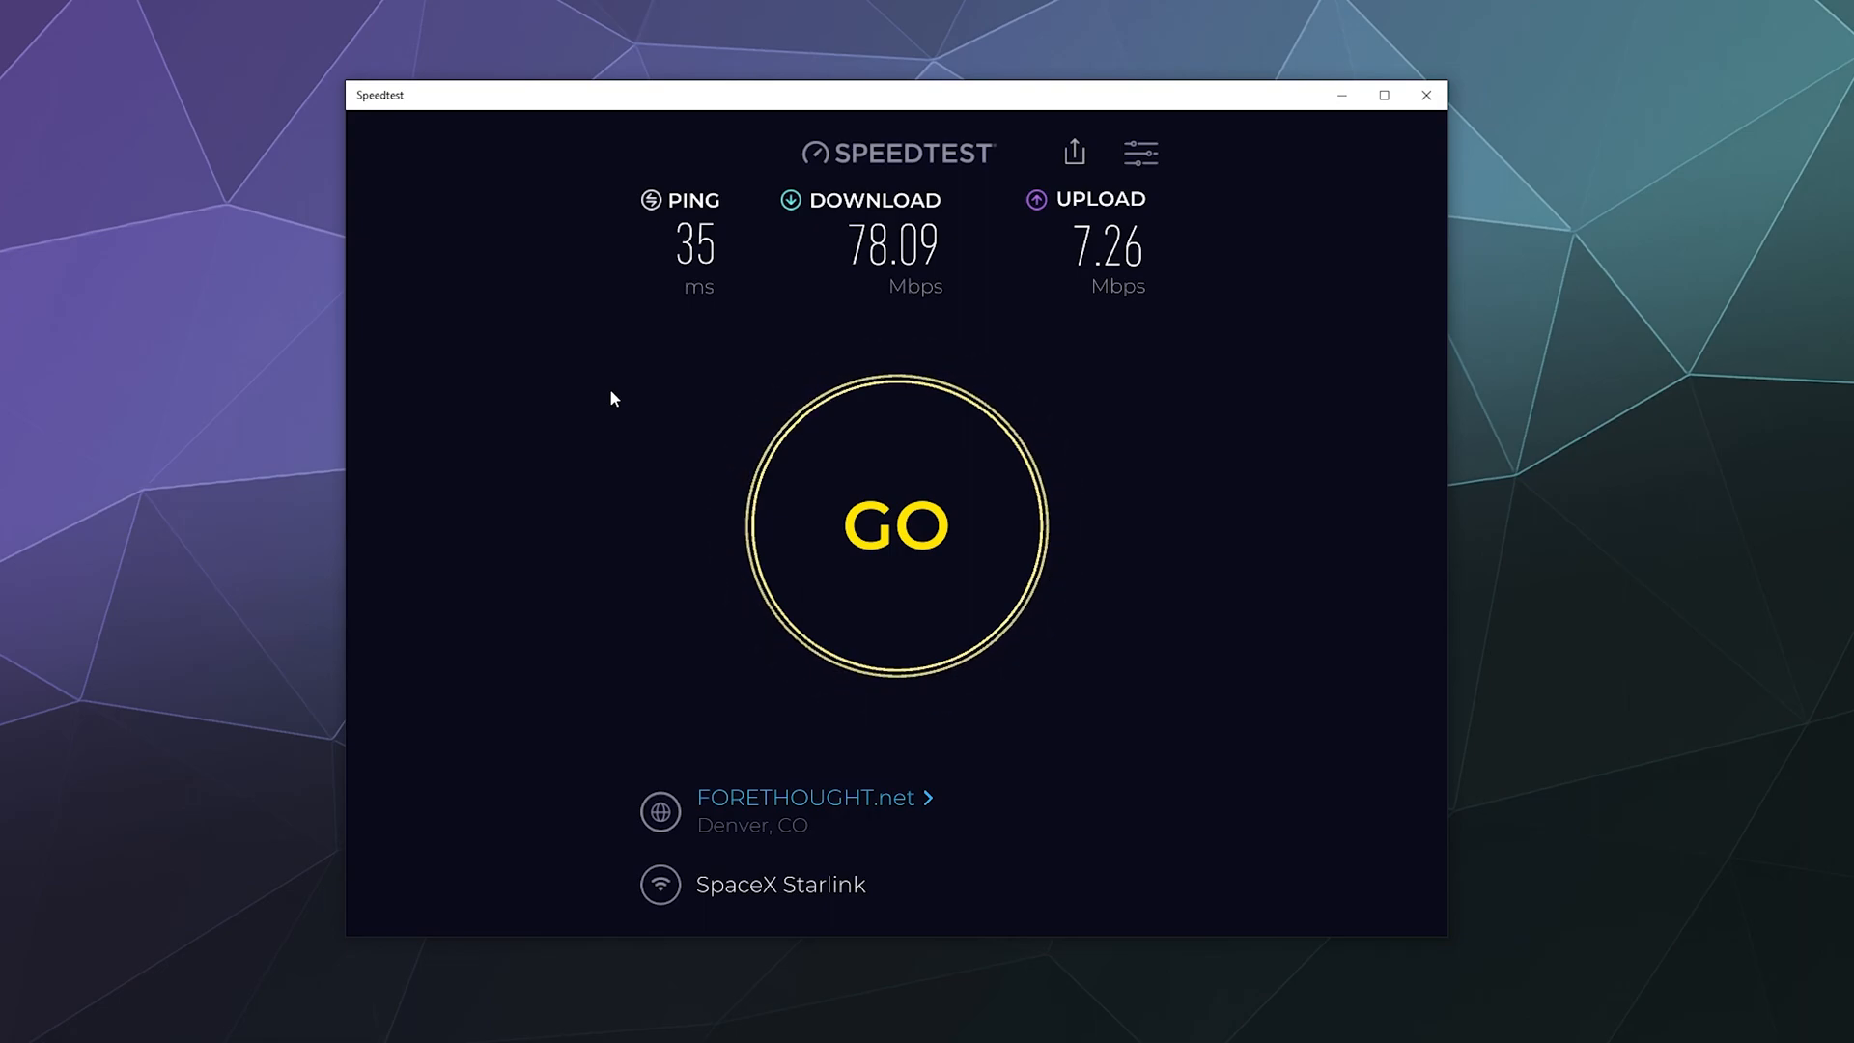
pyautogui.moveTo(1325, 463)
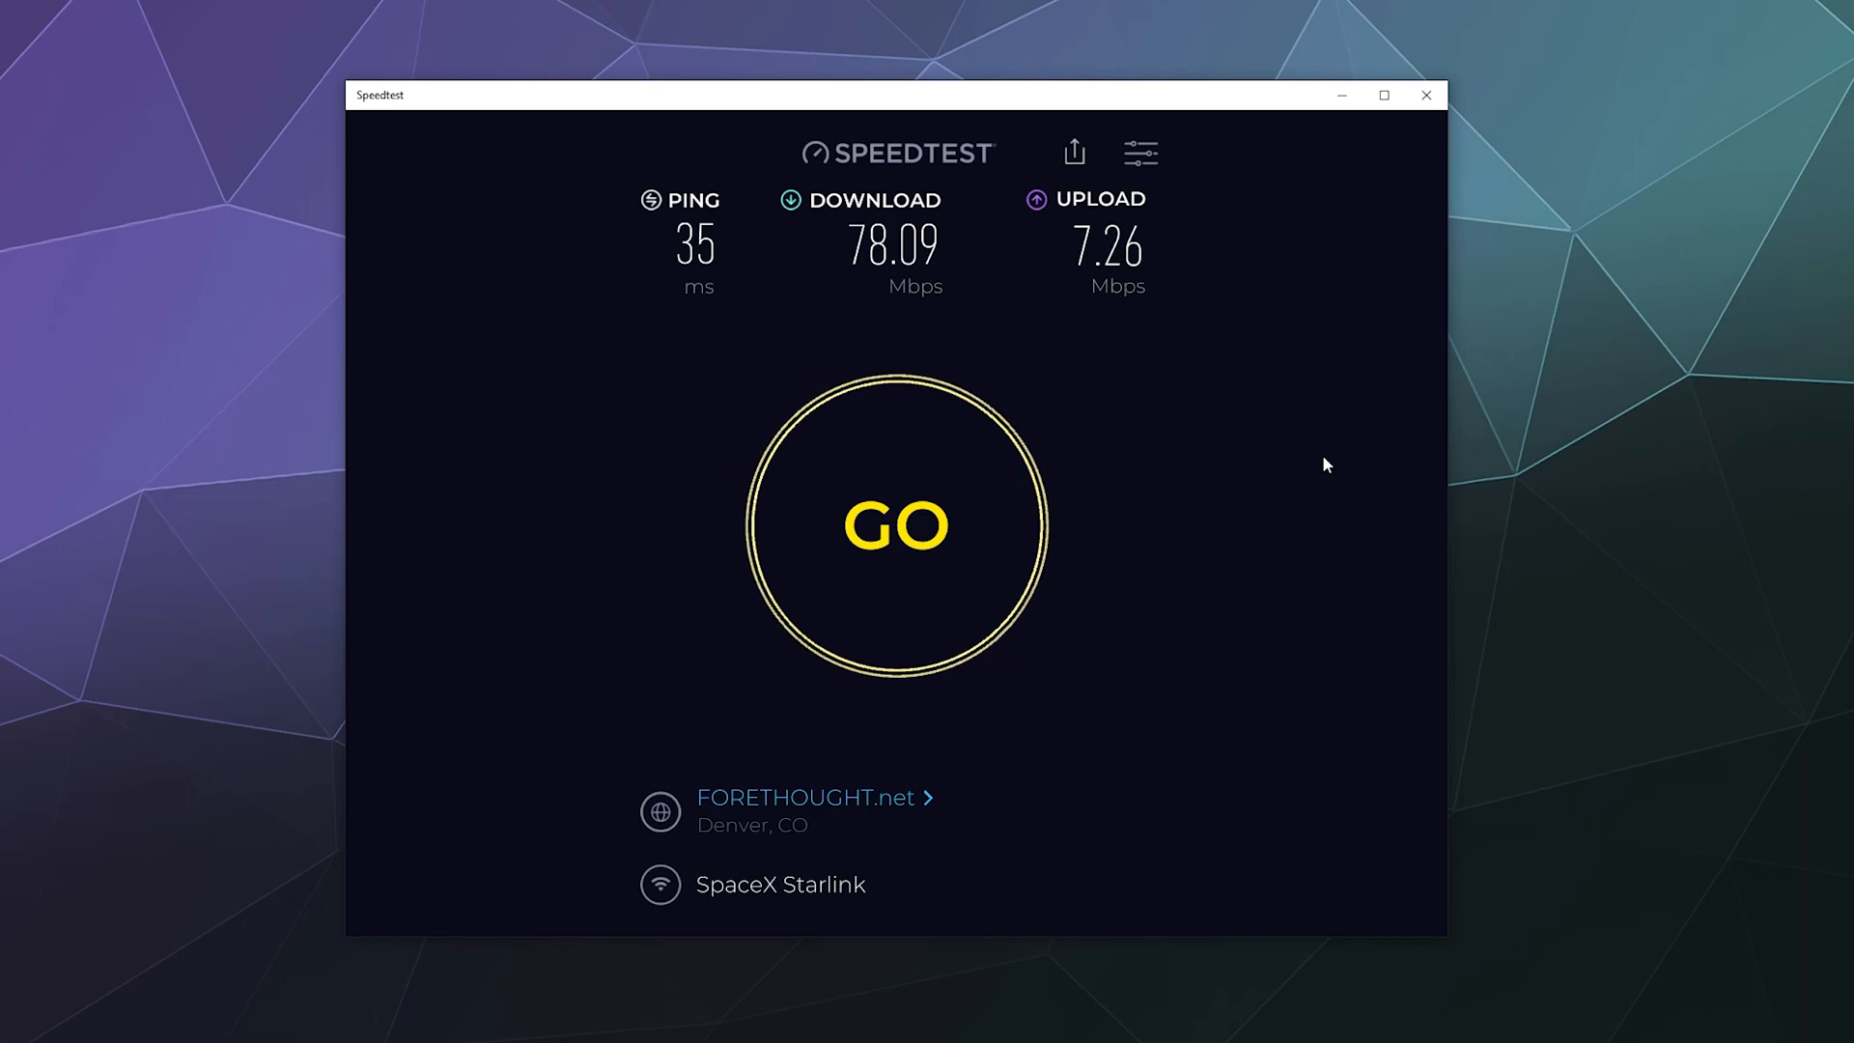
pyautogui.moveTo(1327, 406)
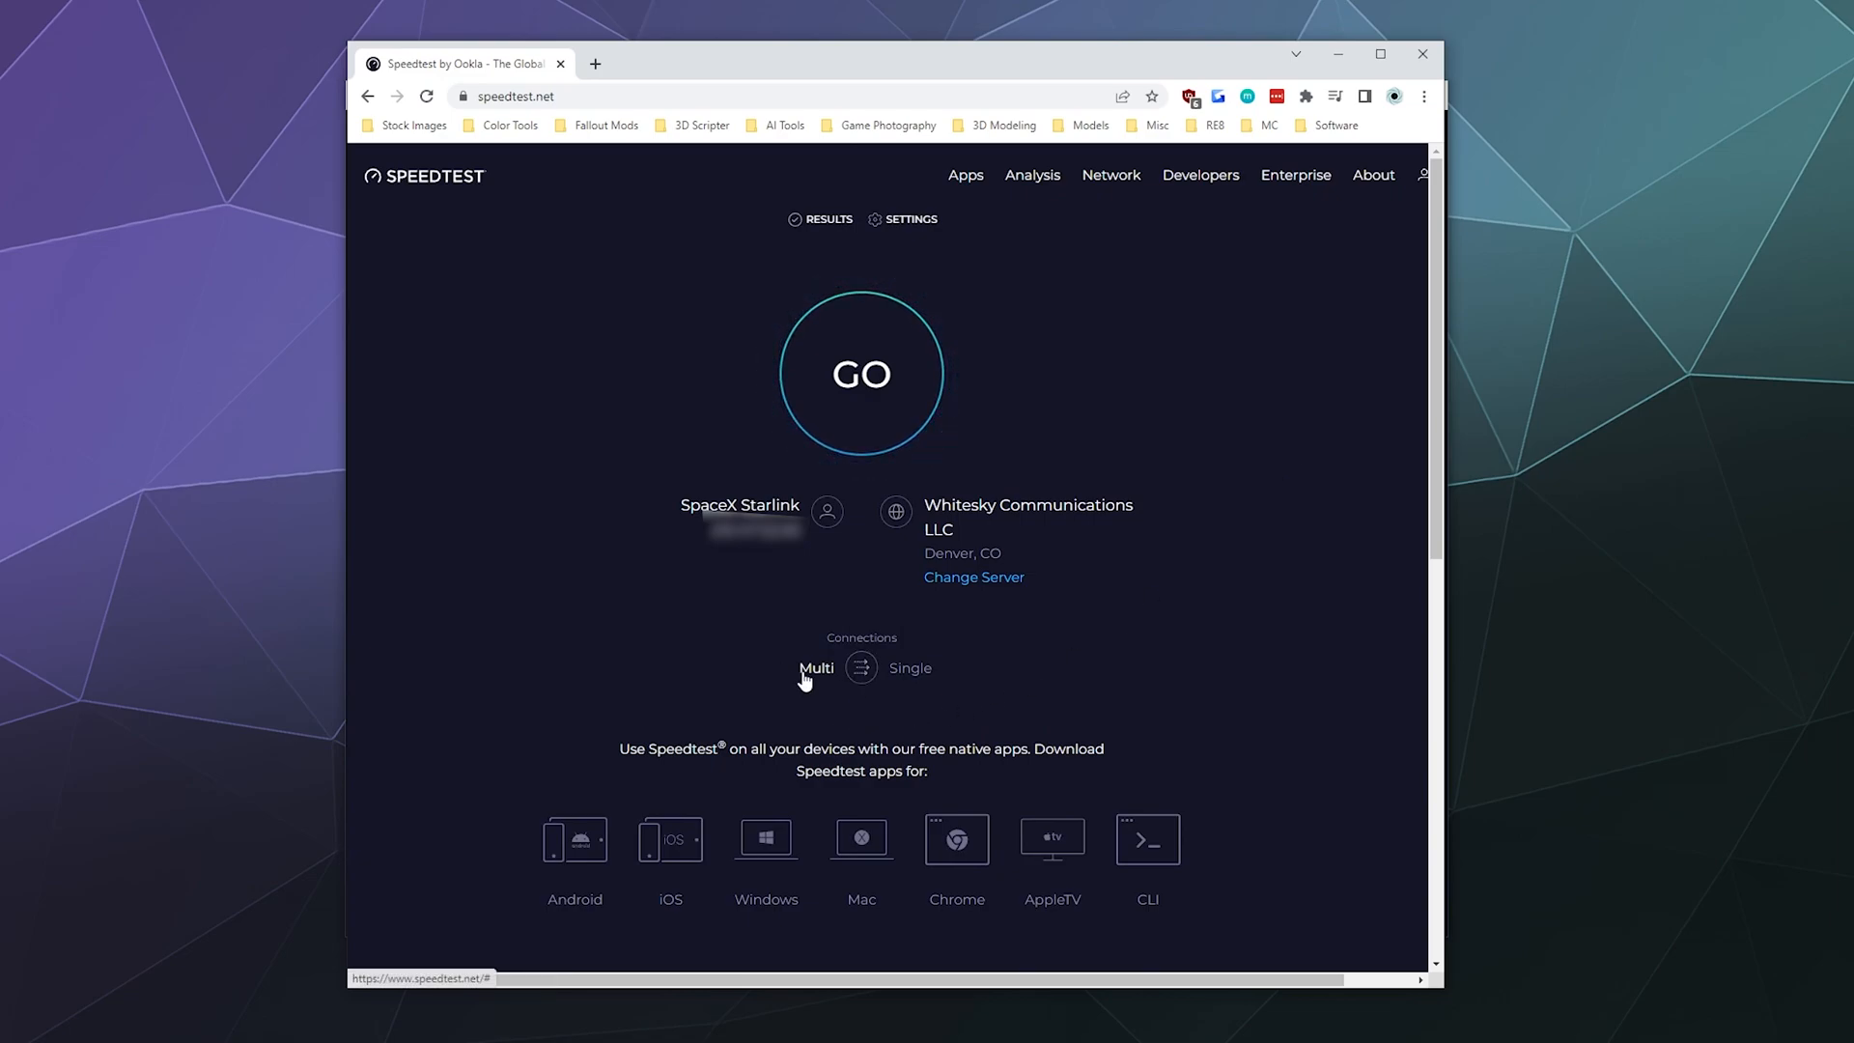
# Step: Toggle the speedtest.net connections setting from Multi to Single
pyautogui.click(861, 668)
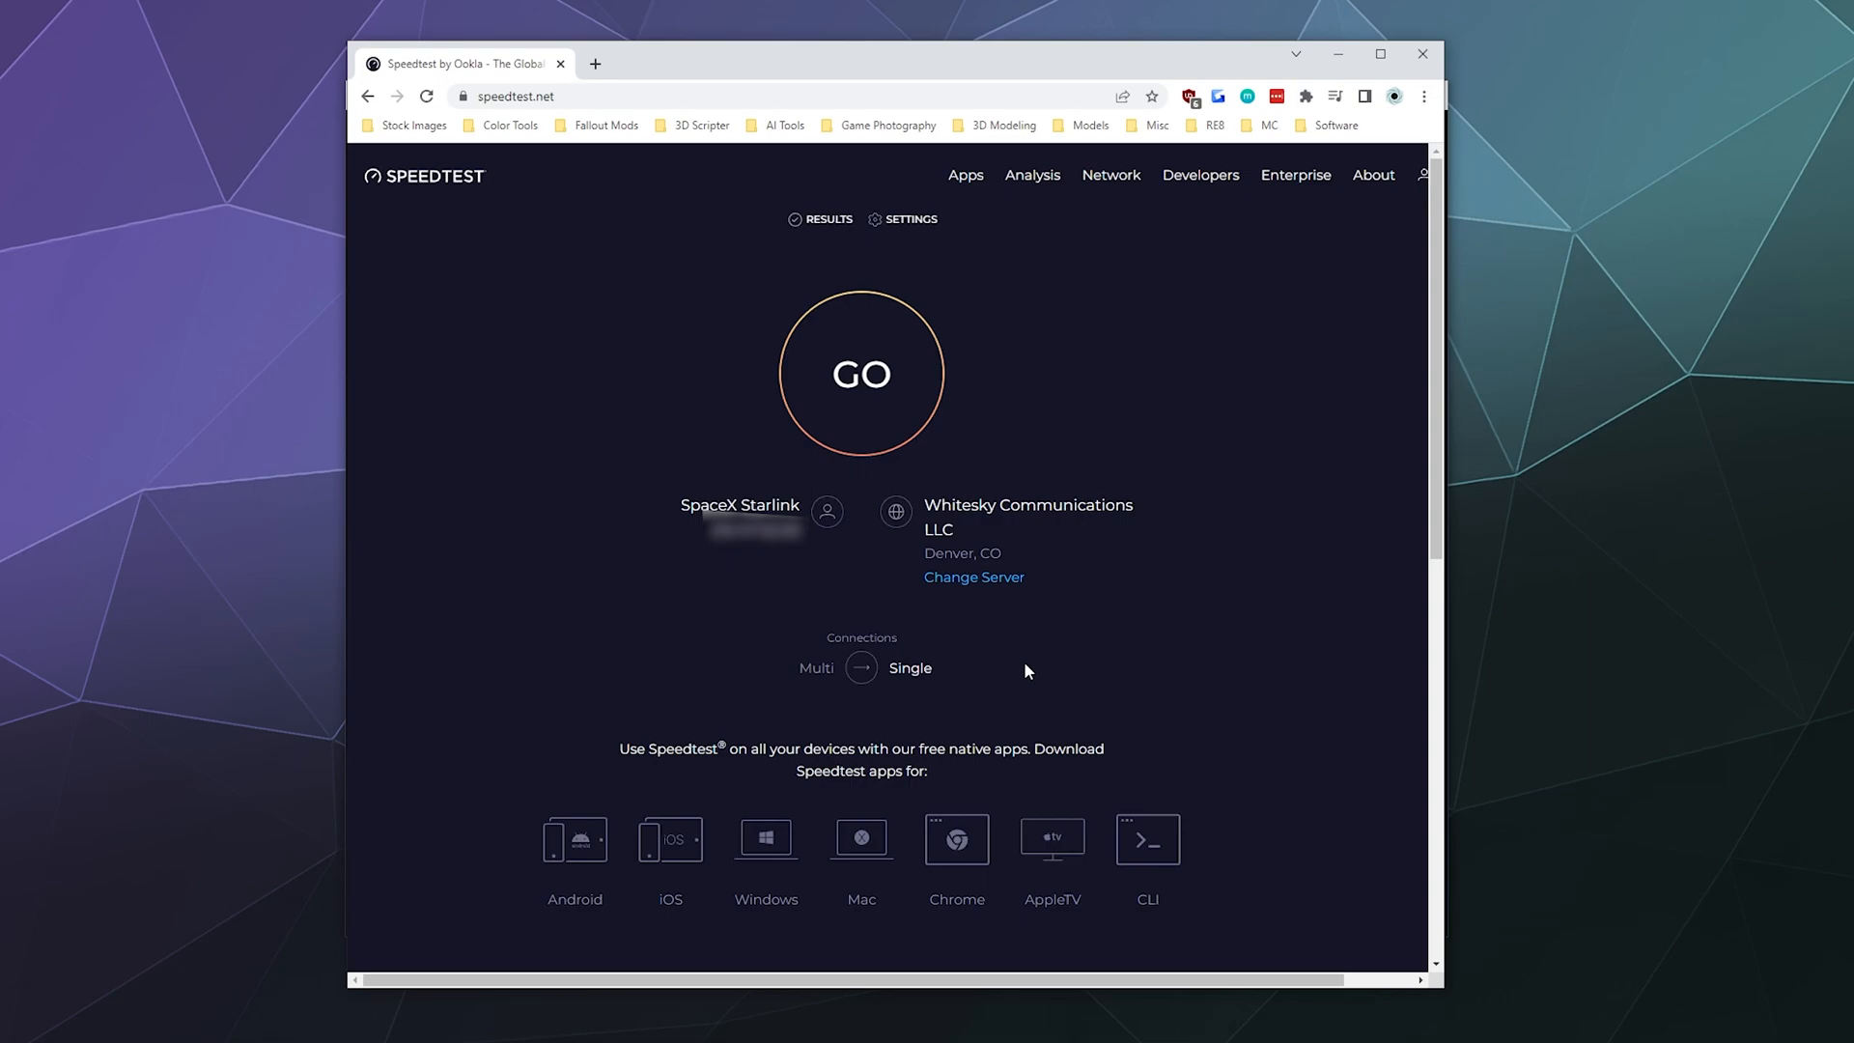
pyautogui.click(861, 666)
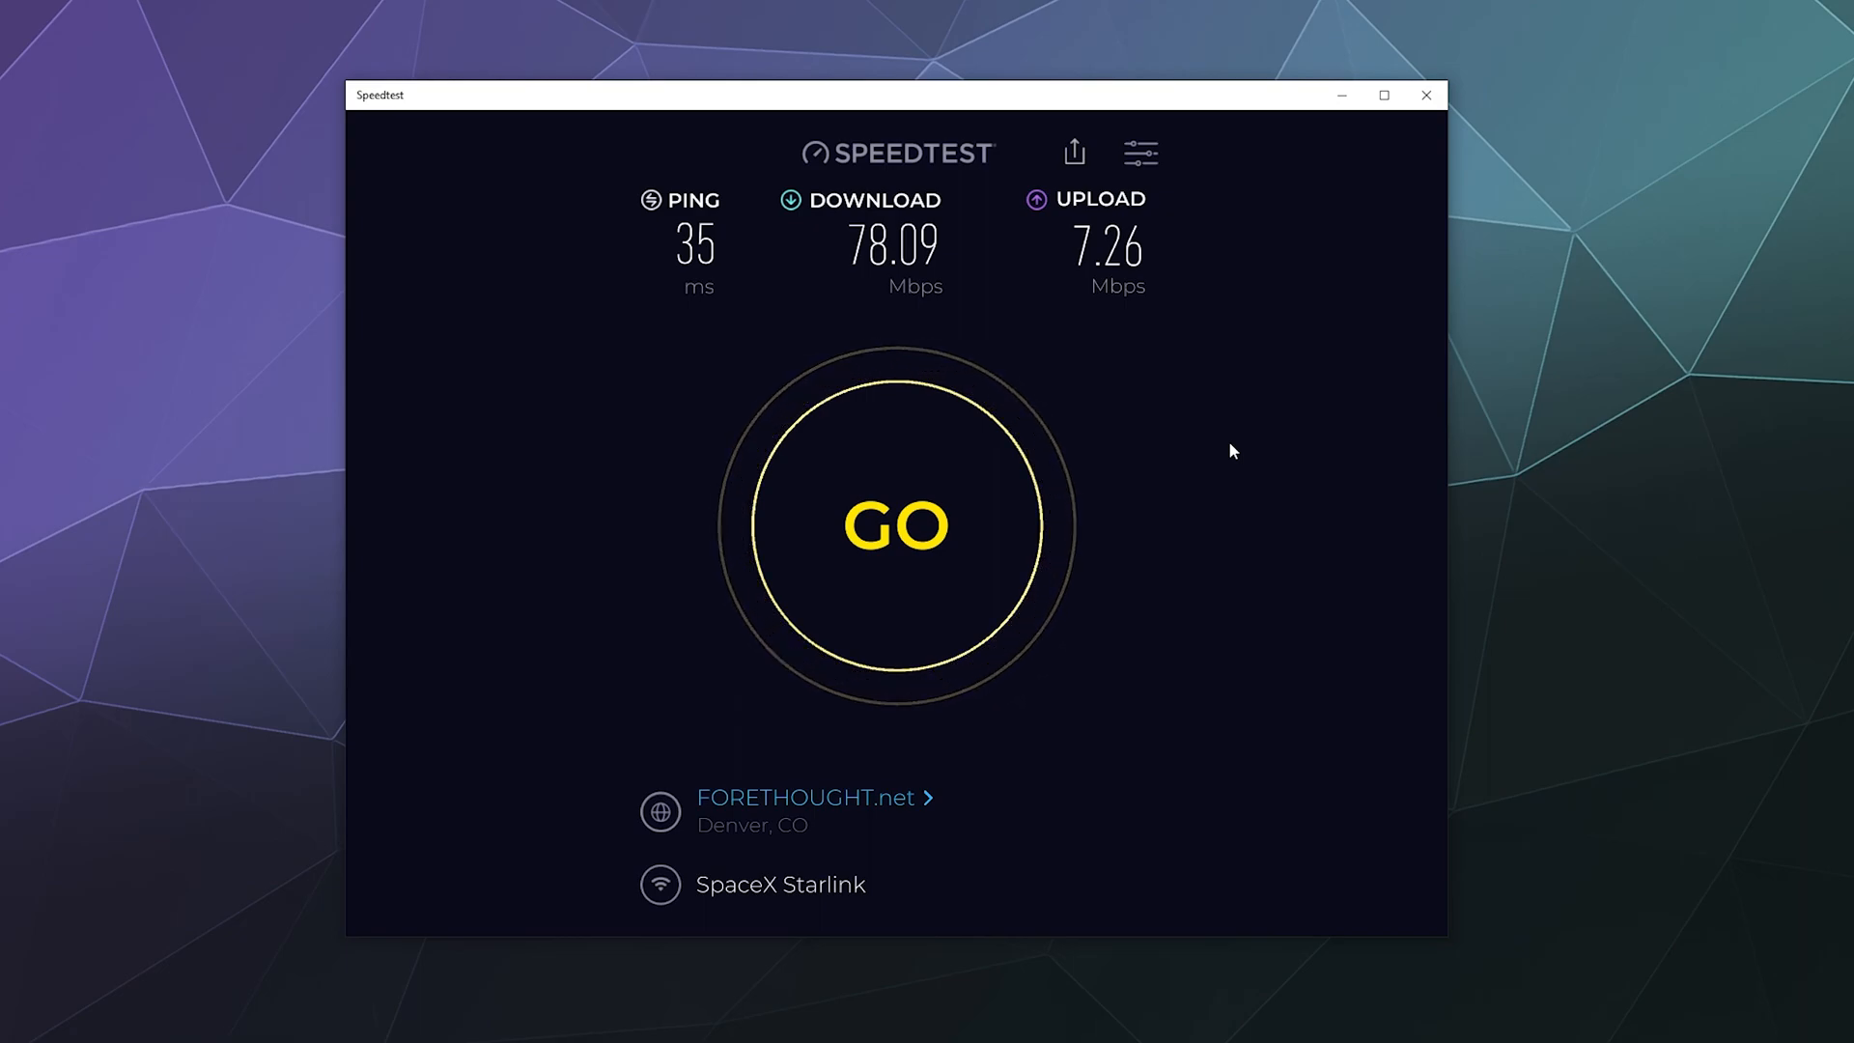
pyautogui.moveTo(1209, 467)
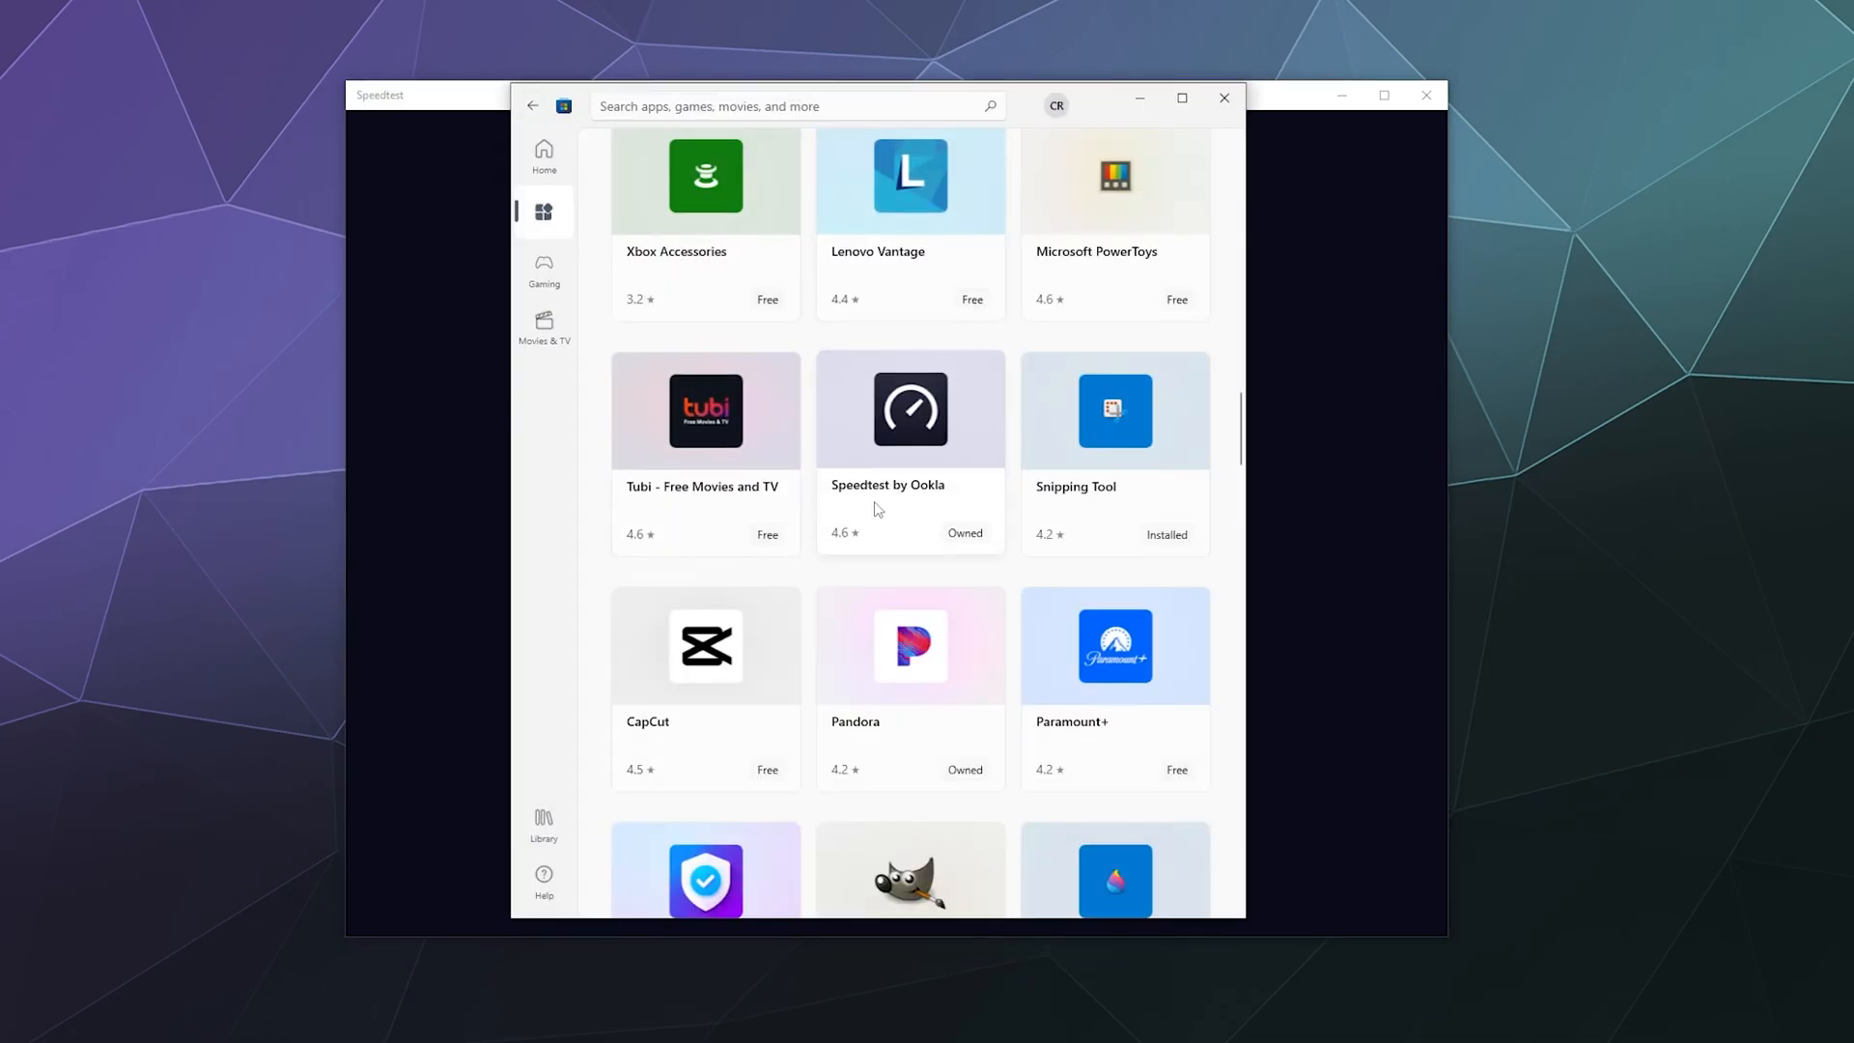
pyautogui.moveTo(931, 498)
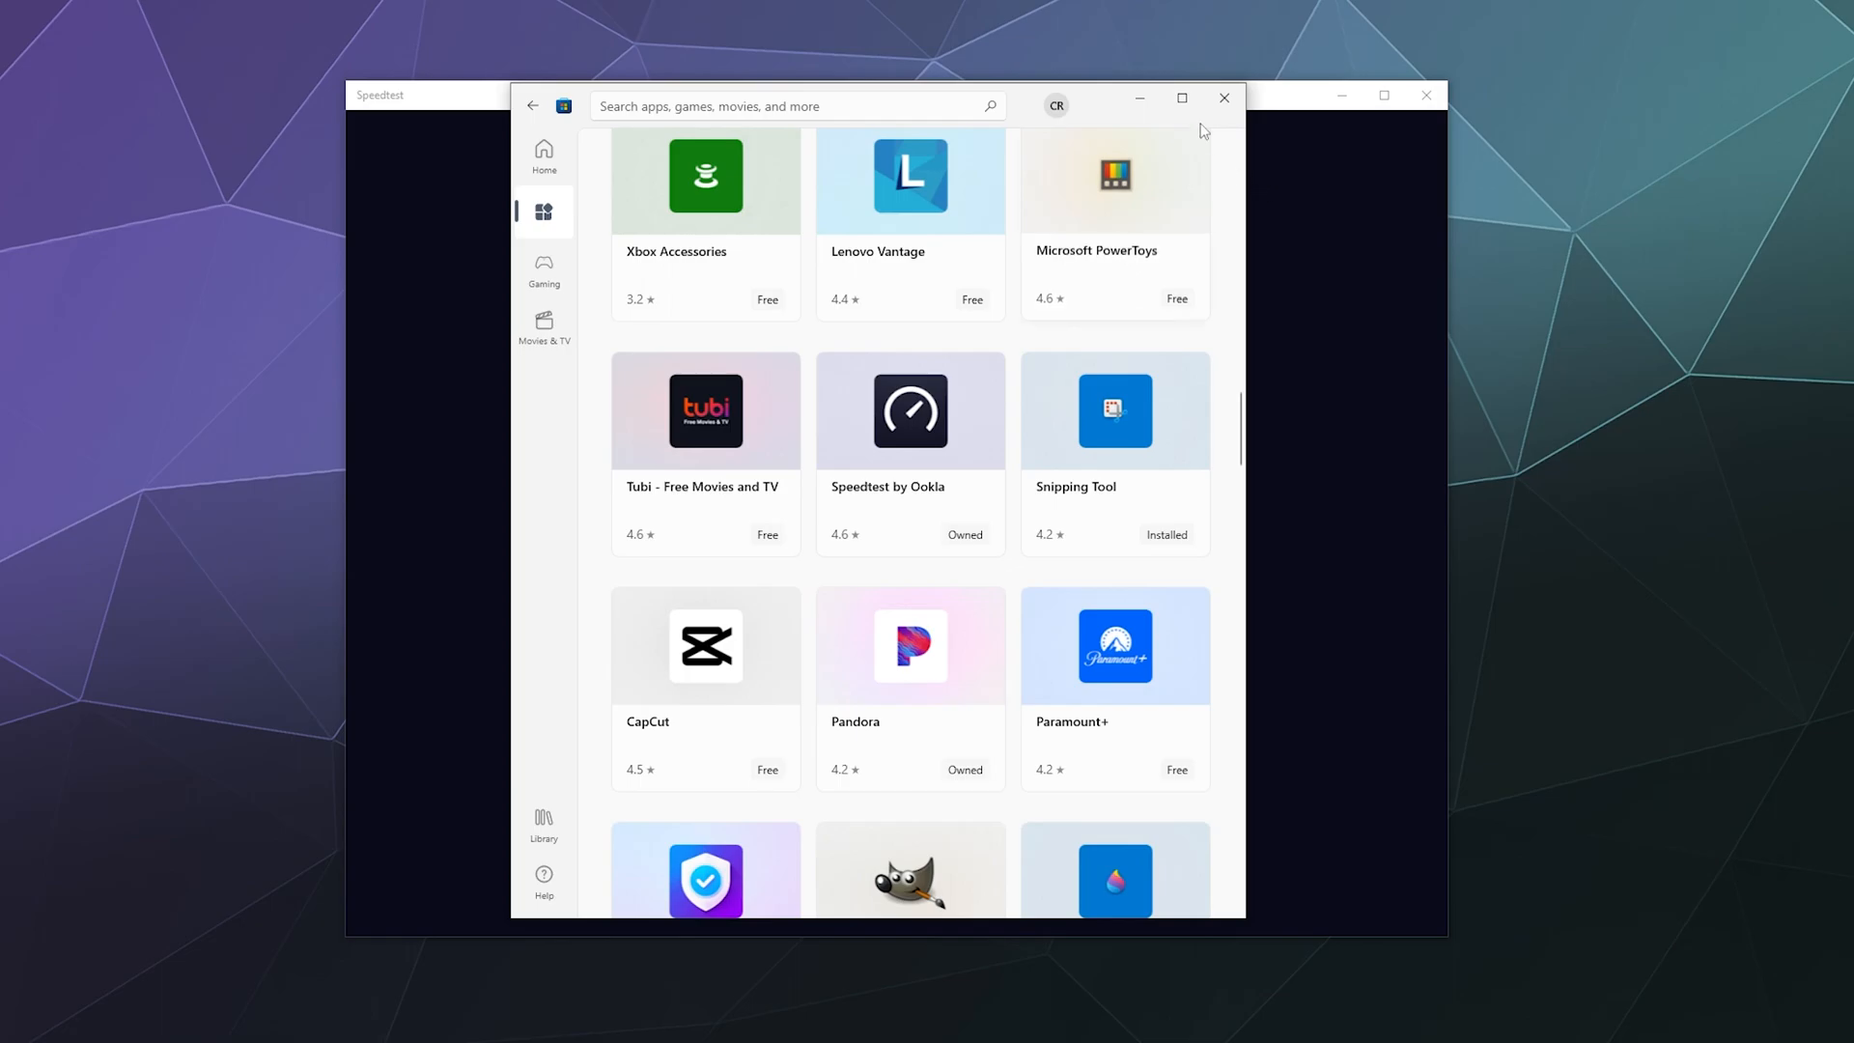
# Step: Close the Microsoft Store window to reveal the 35 ms / 78.09 / 7.26 Mbps results
pyautogui.click(1225, 96)
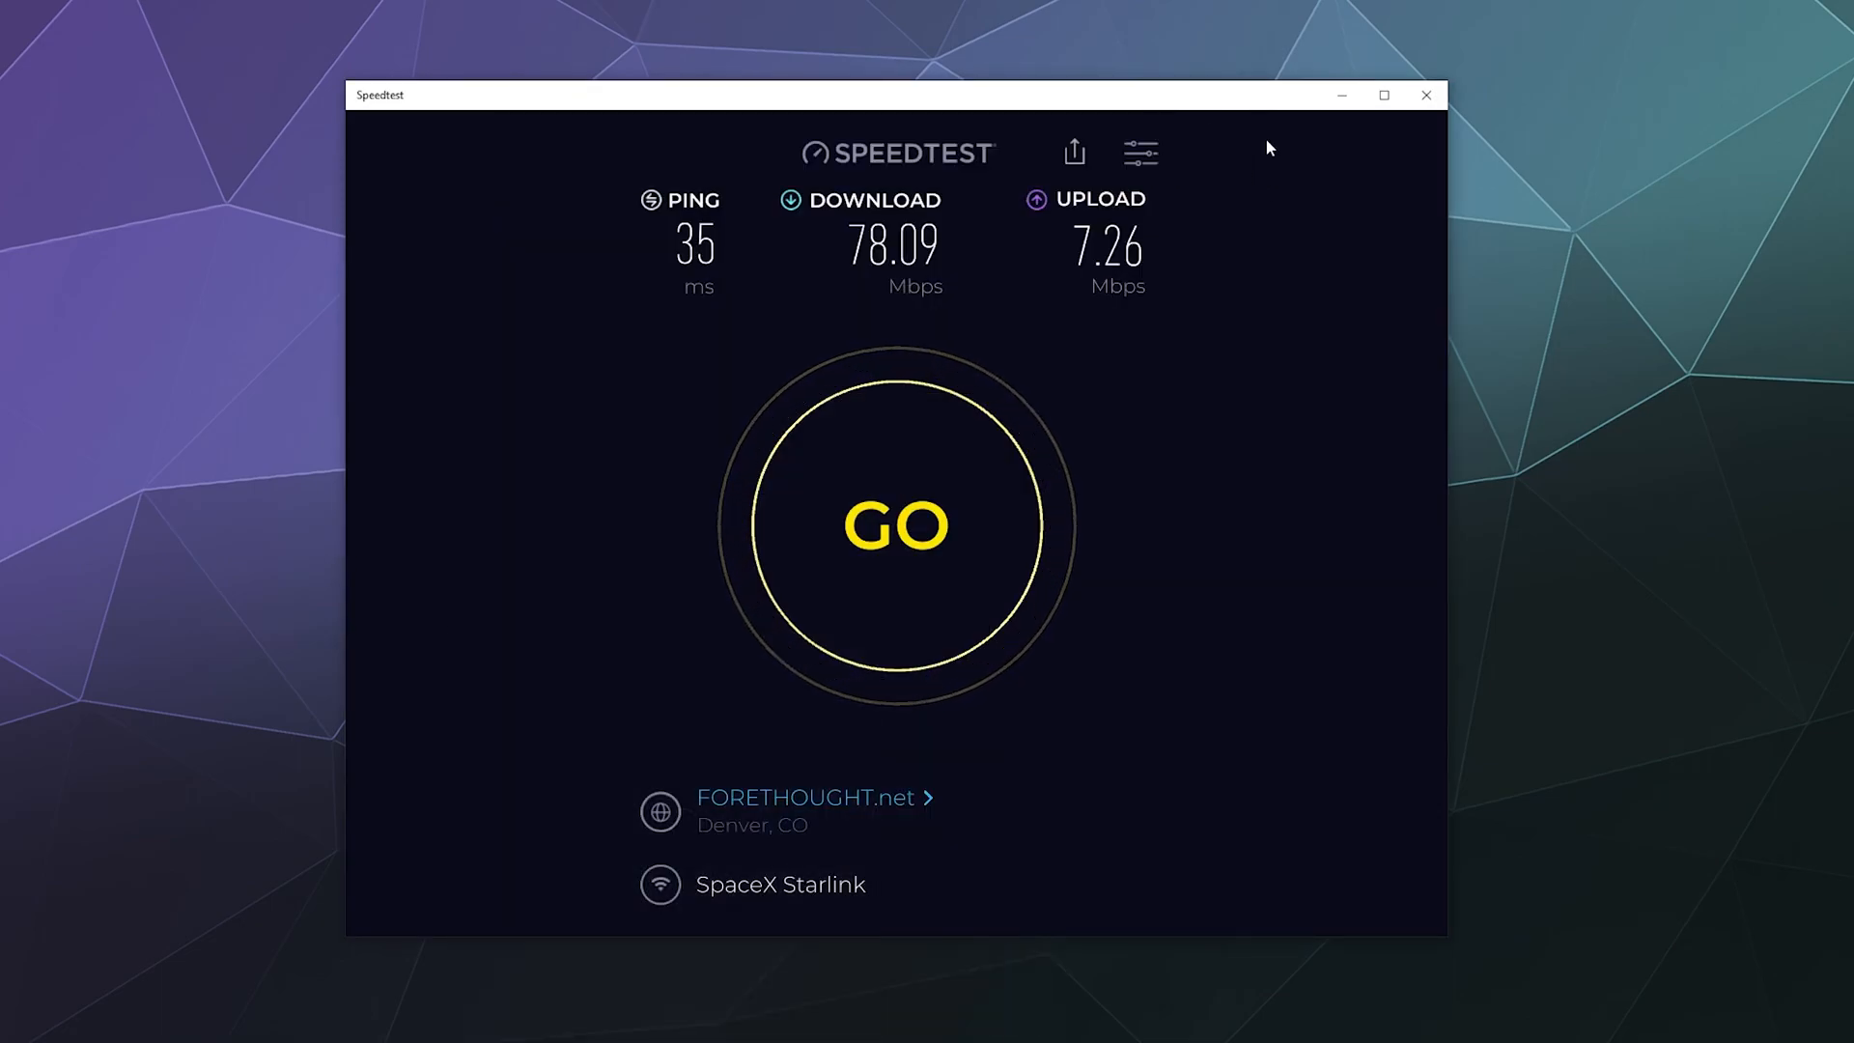